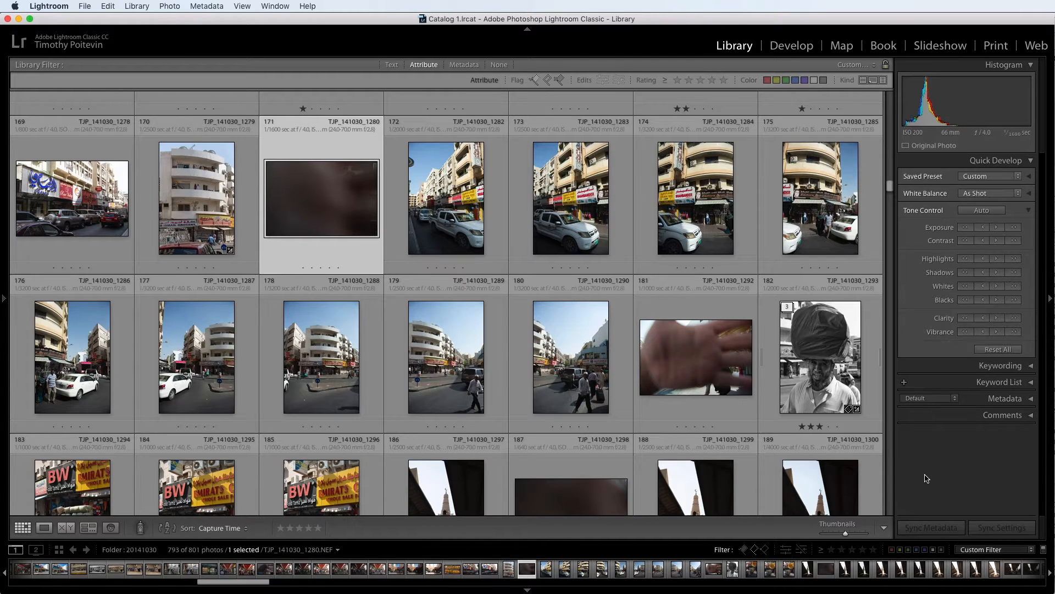
- Preview frames 1288 and 1289 at full size, then return to the thumbnail grid
click(196, 358)
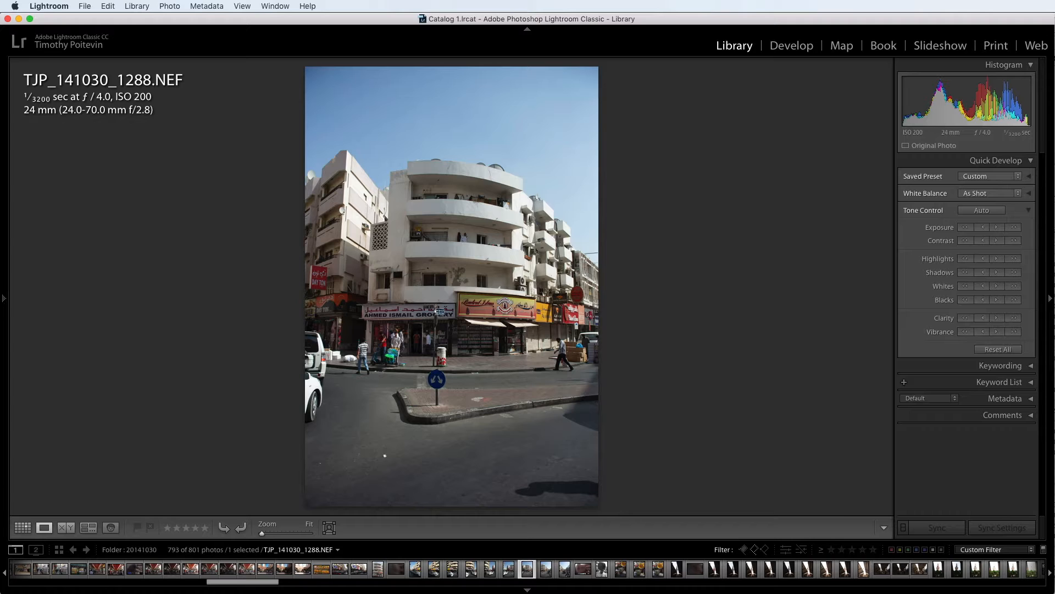
key(right)
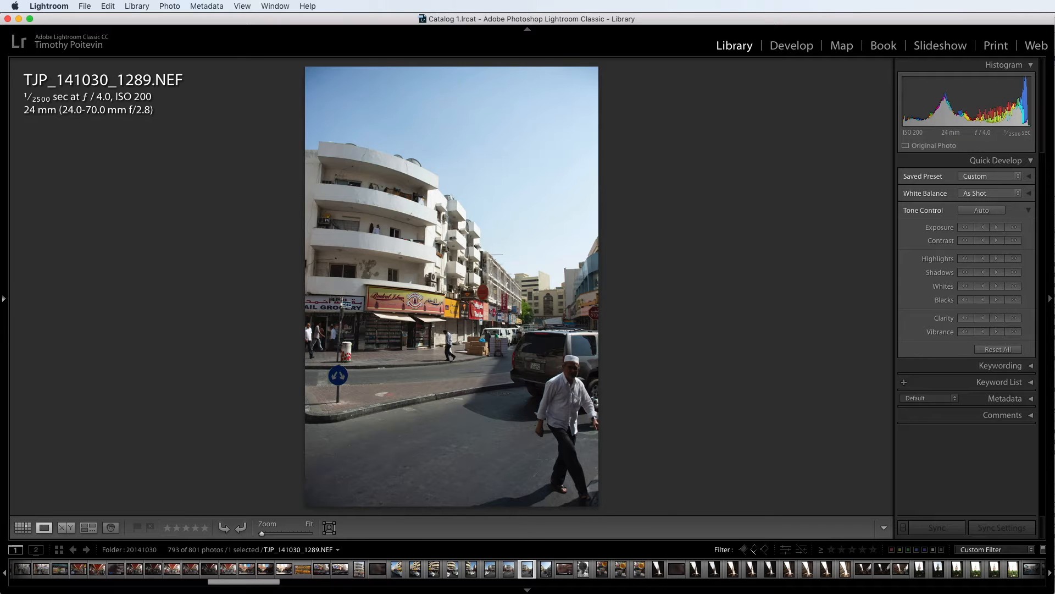
click(21, 527)
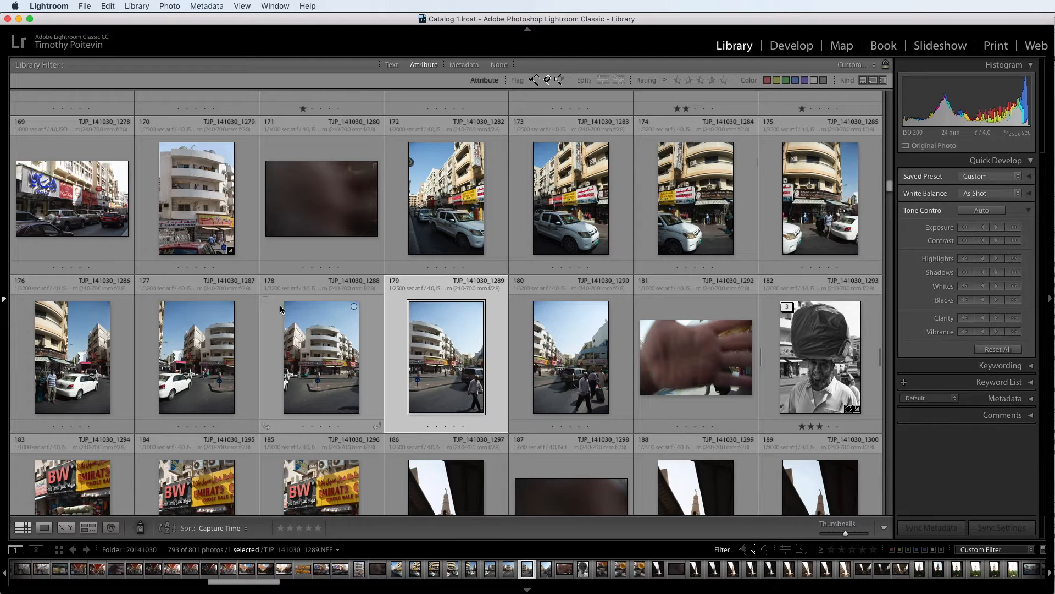
mouse_move(279, 305)
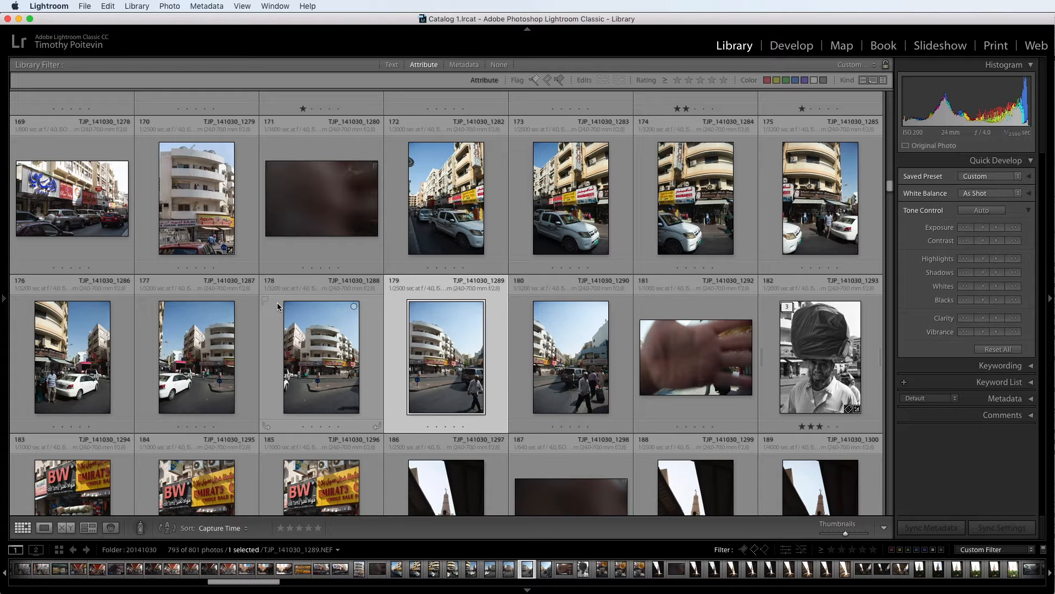
- Review candidate frames: blurred 1280 and 1292, first shot 1282, and courtyard frames 1228–1236
click(321, 197)
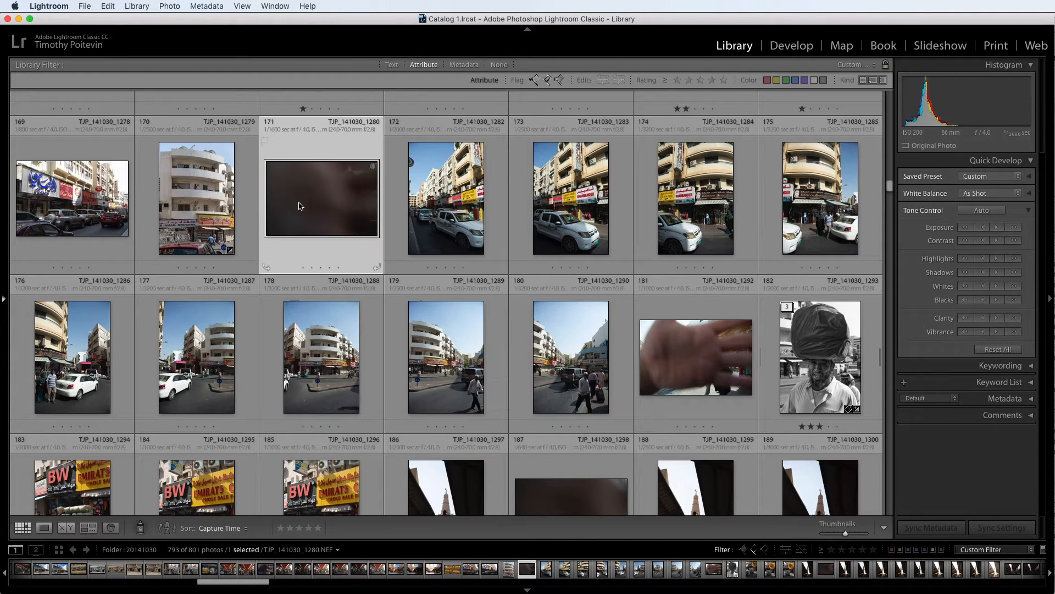
mouse_move(321, 215)
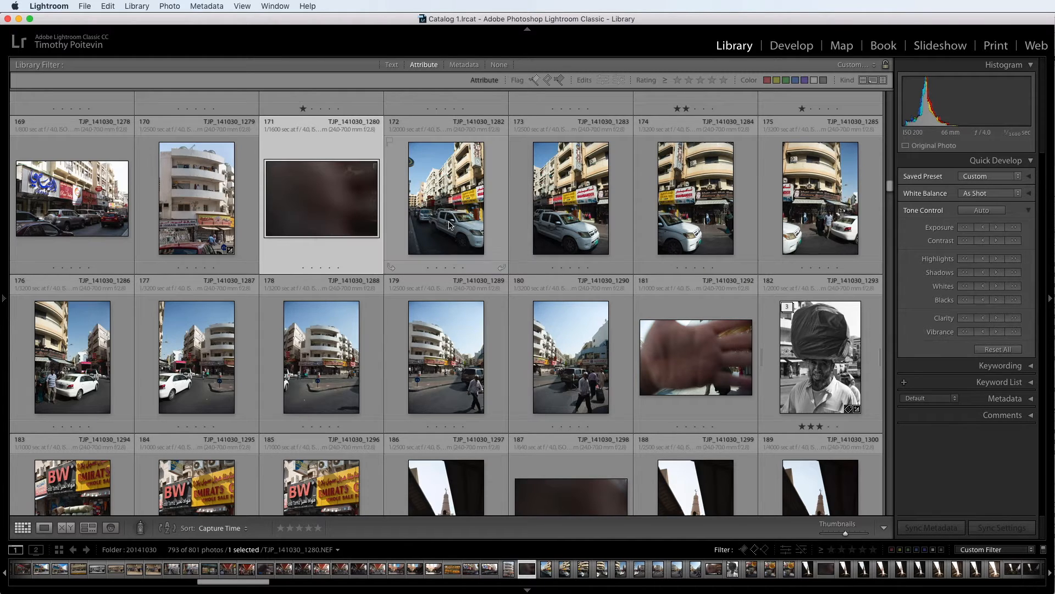
click(446, 198)
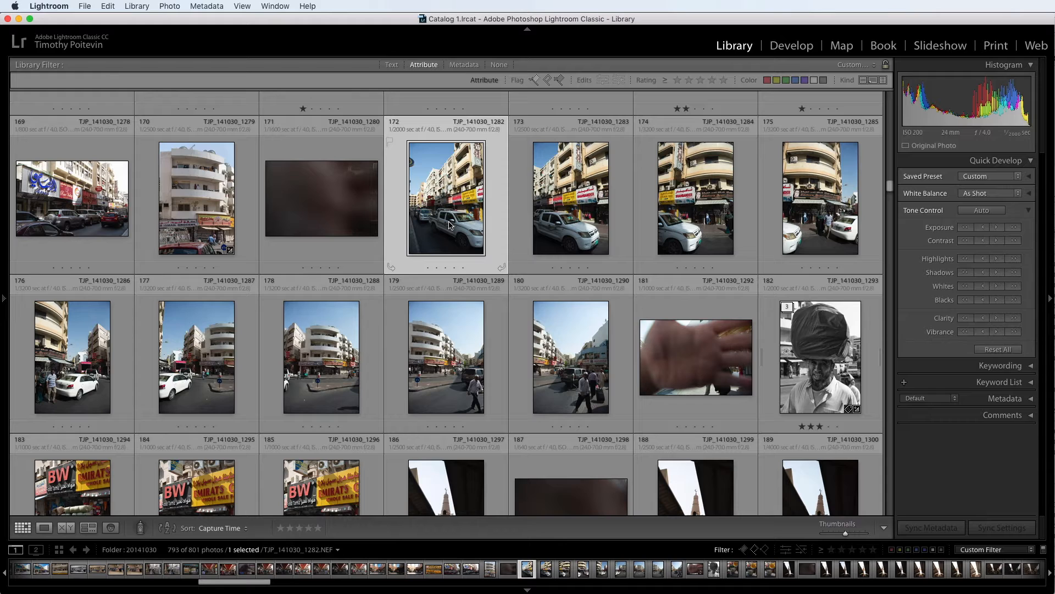
mouse_move(688, 353)
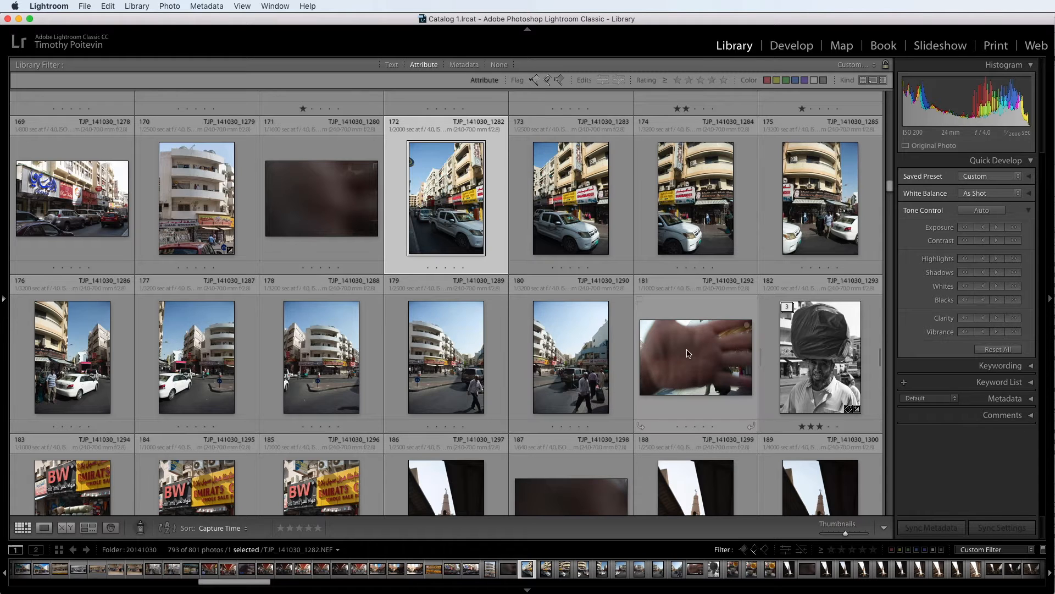
click(695, 356)
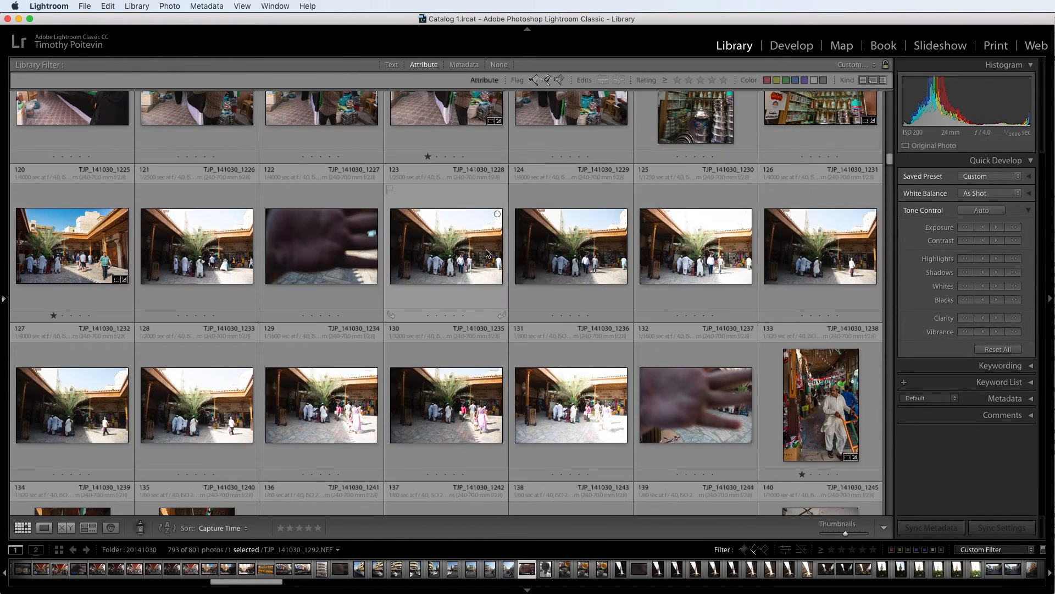
mouse_move(479, 275)
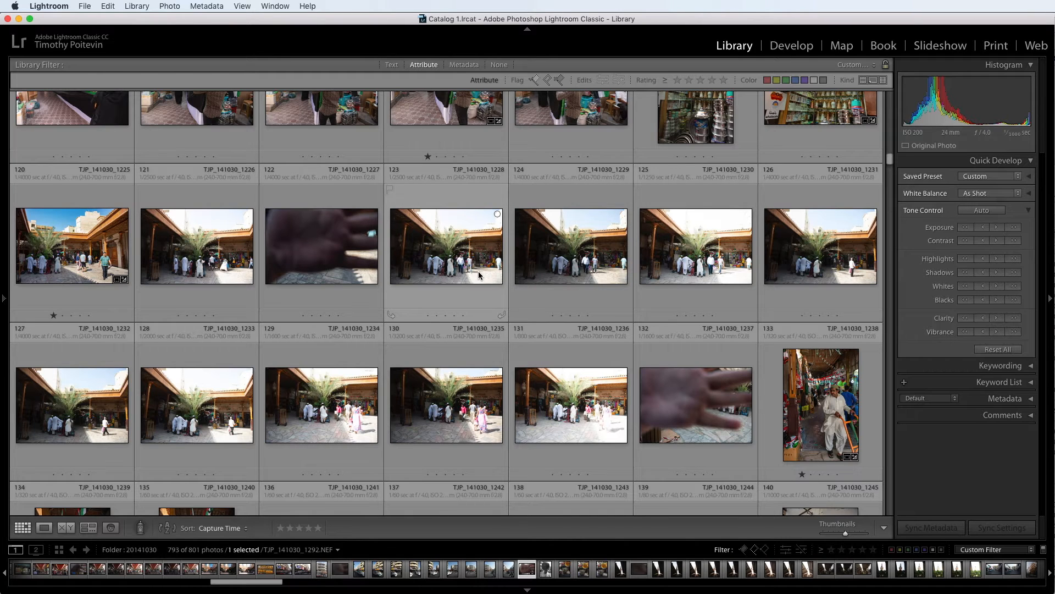
mouse_move(446, 275)
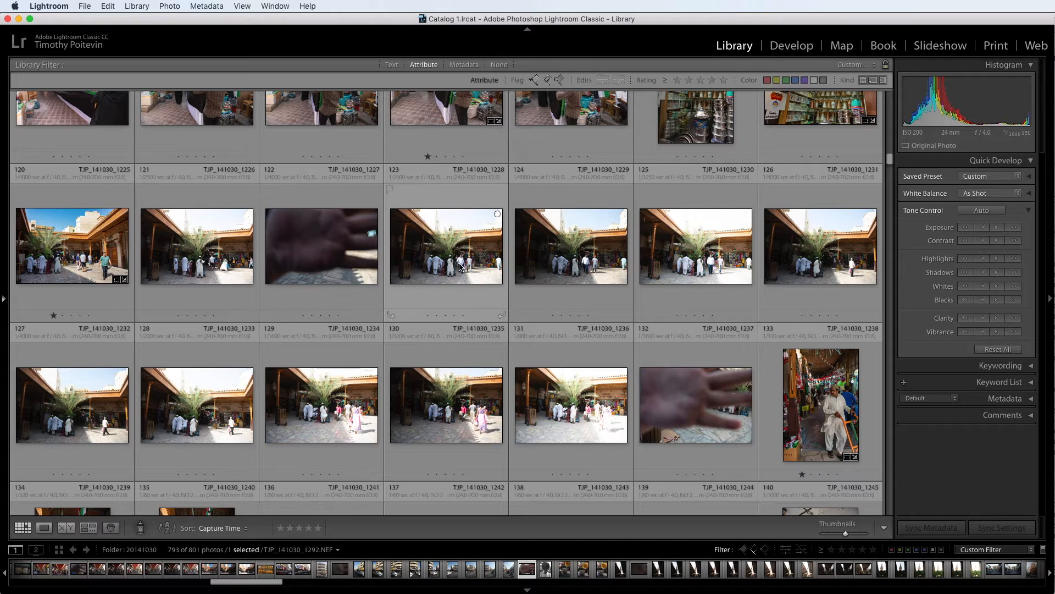
click(446, 247)
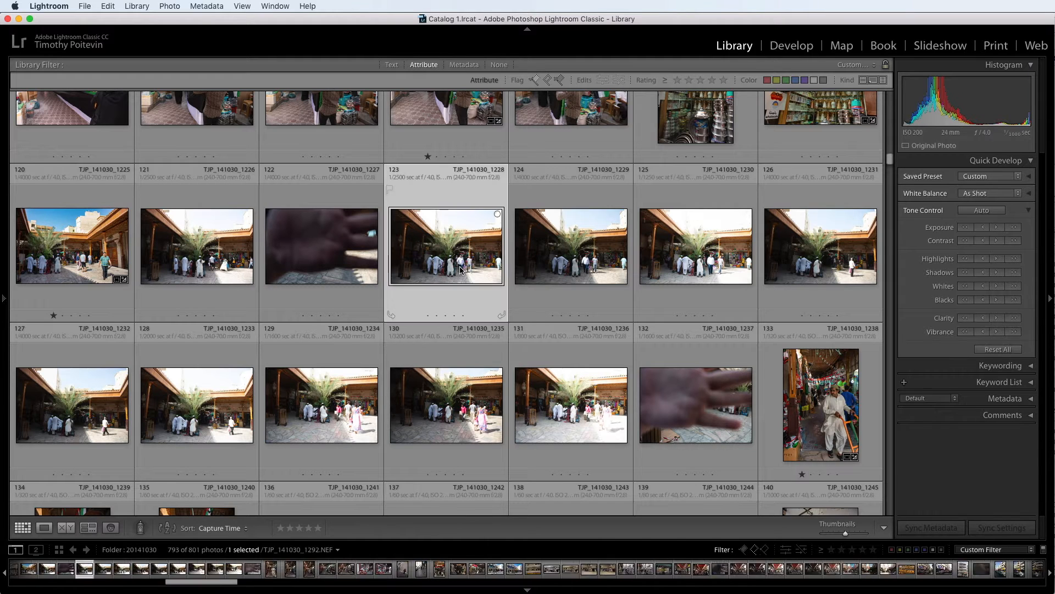
click(571, 246)
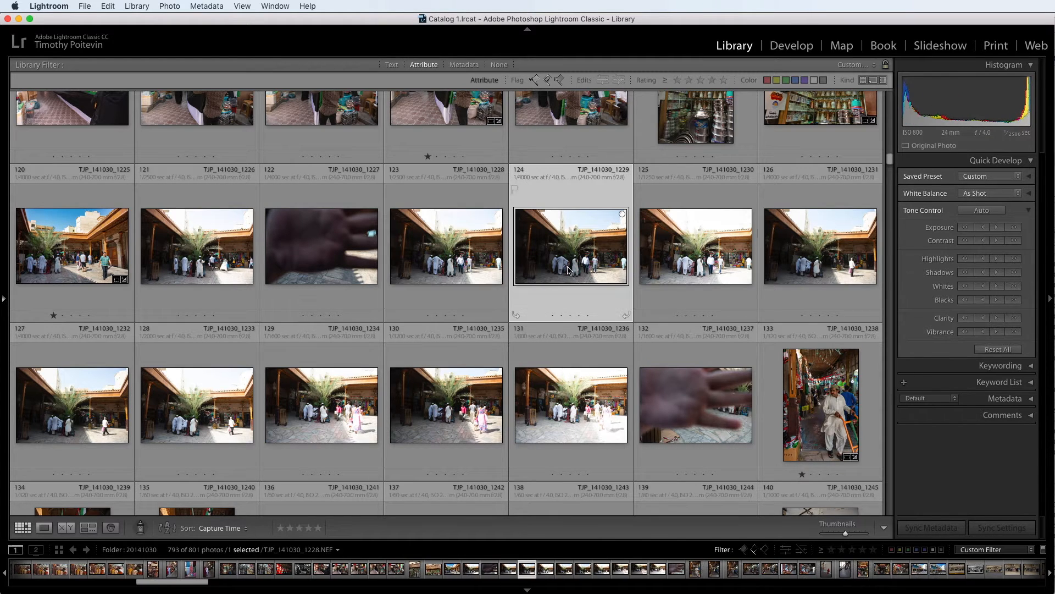
click(695, 247)
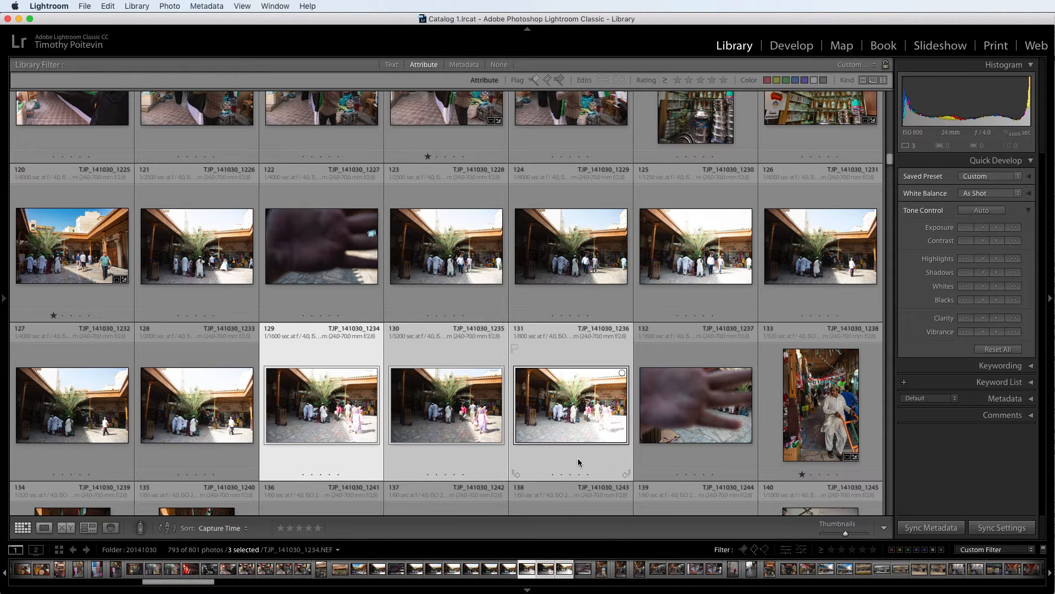
mouse_move(659, 412)
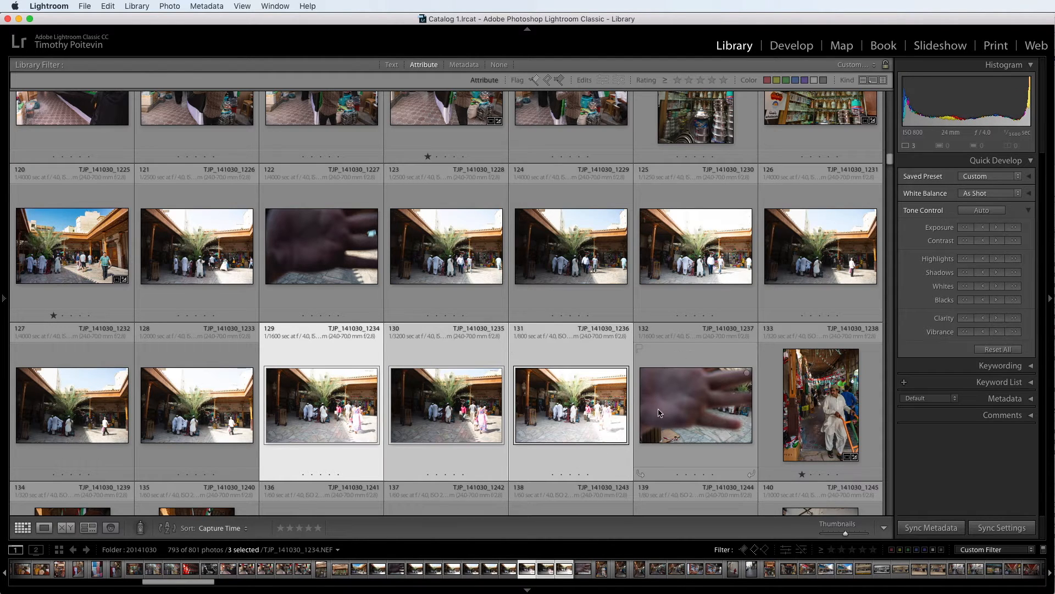
mouse_move(692, 411)
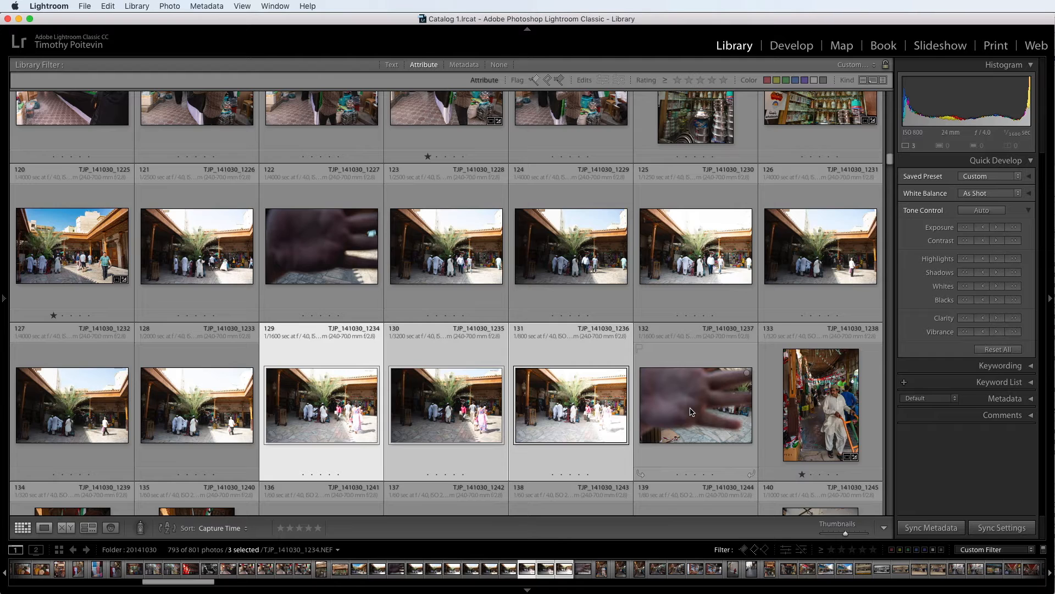
mouse_move(692, 411)
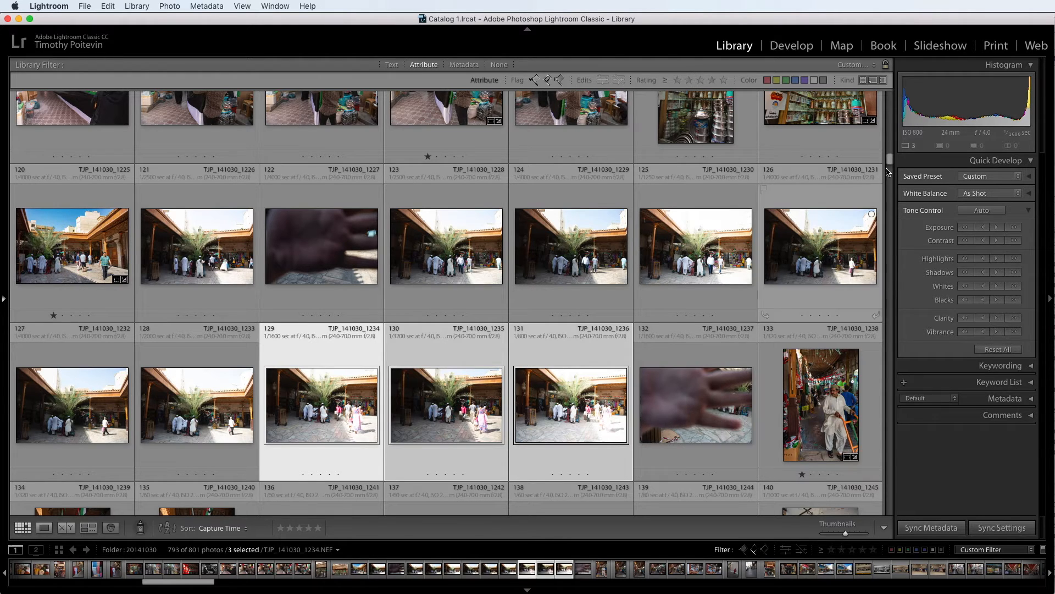
- Bring up the photo actions for the nine selected street frames 1282–1290
scroll(down, 3)
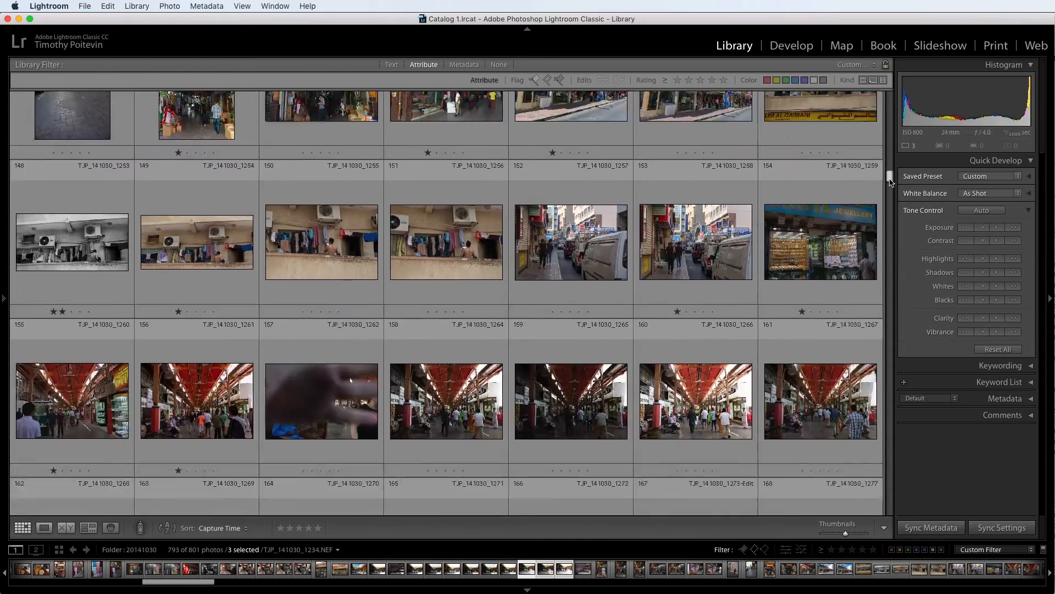
scroll(down, 3)
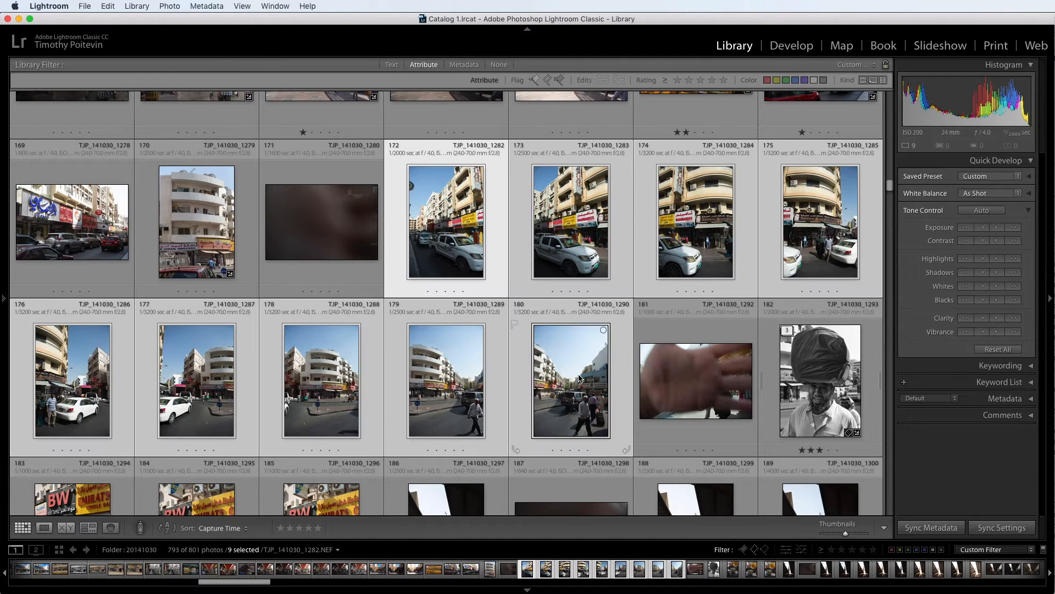
right_click(581, 379)
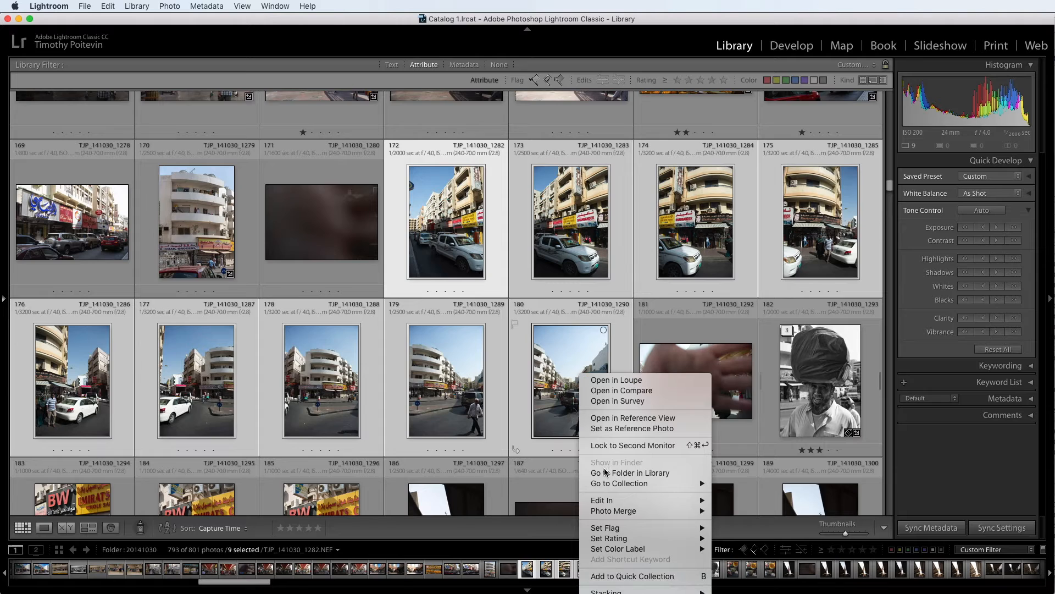
mouse_move(613, 510)
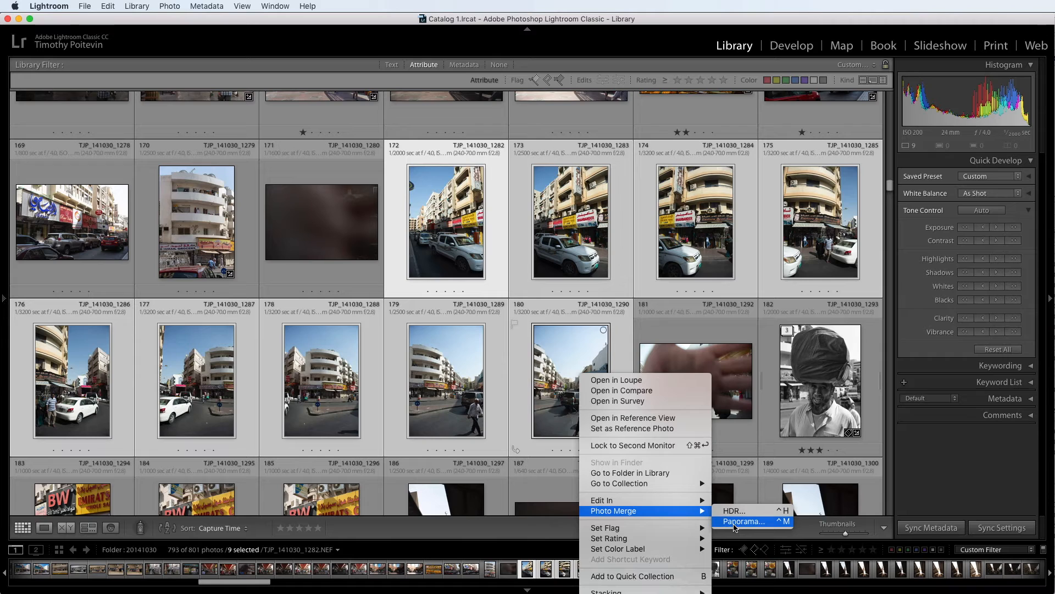
mouse_move(742, 537)
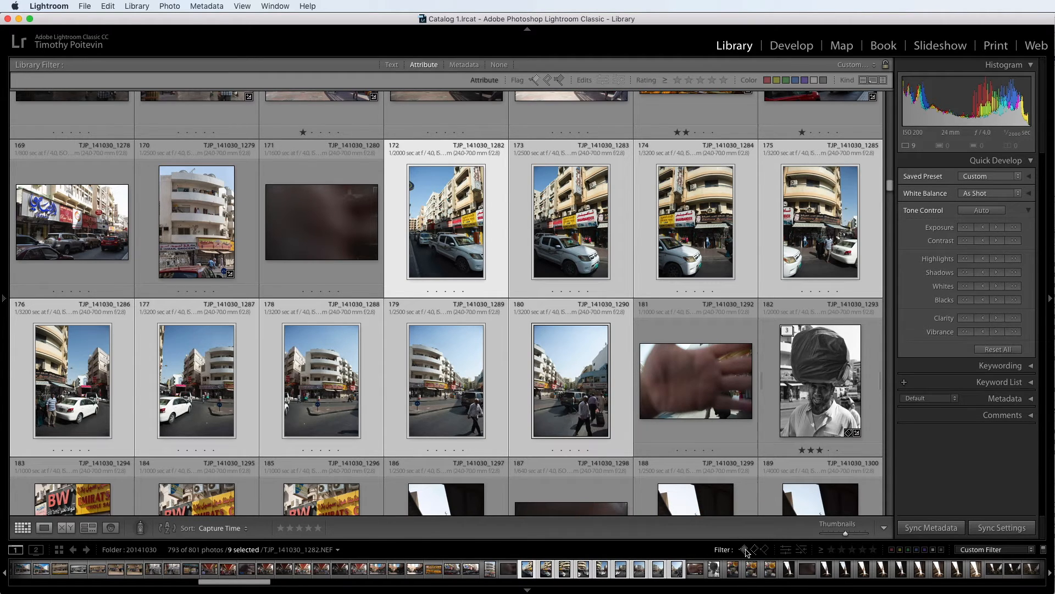
- View TJP_141030_1282-Pano.dng full size and zoom 1:1 on the car headlights to check the seam
click(44, 528)
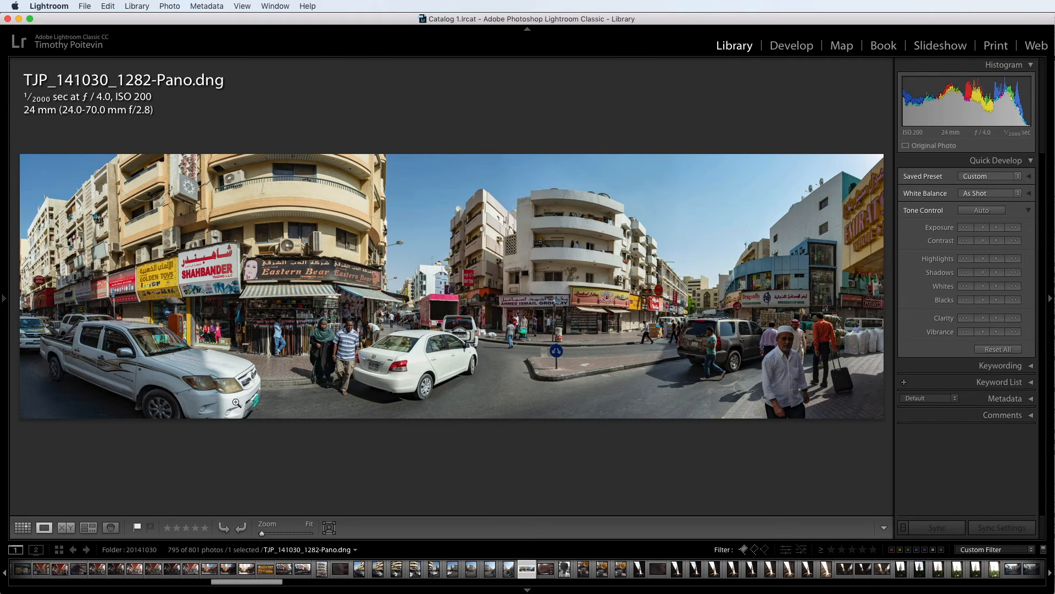
click(235, 403)
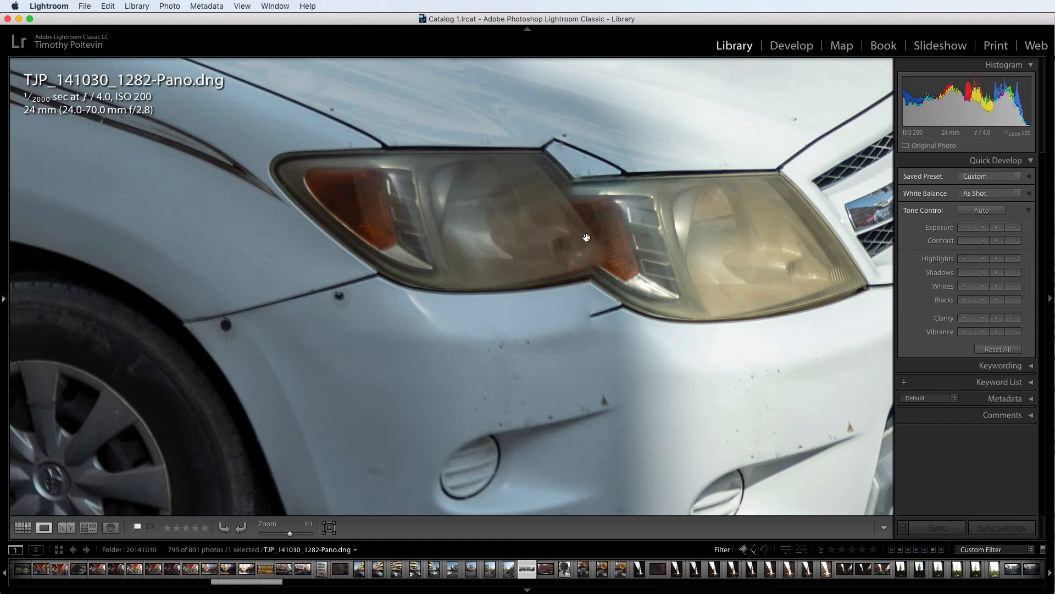
mouse_move(625, 261)
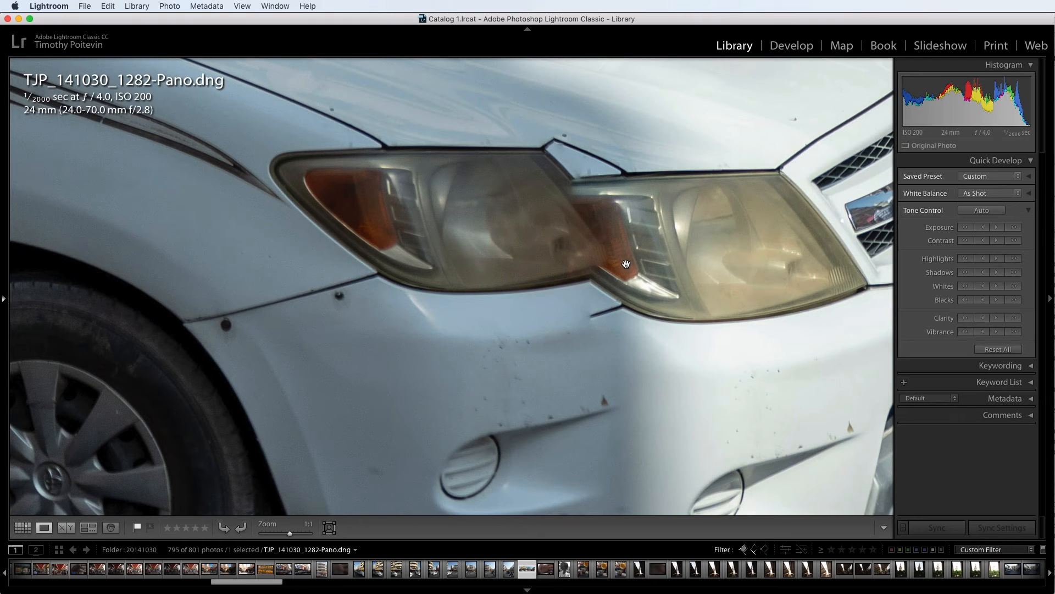
mouse_move(663, 282)
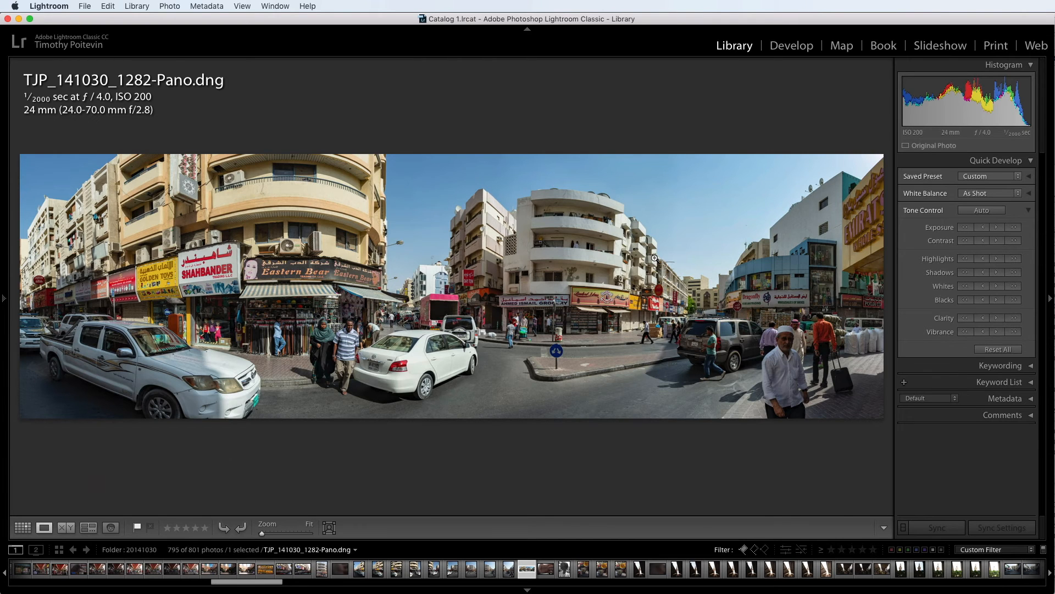
- Return to the Library grid showing the Pano thumbnail beside its source frames
click(22, 528)
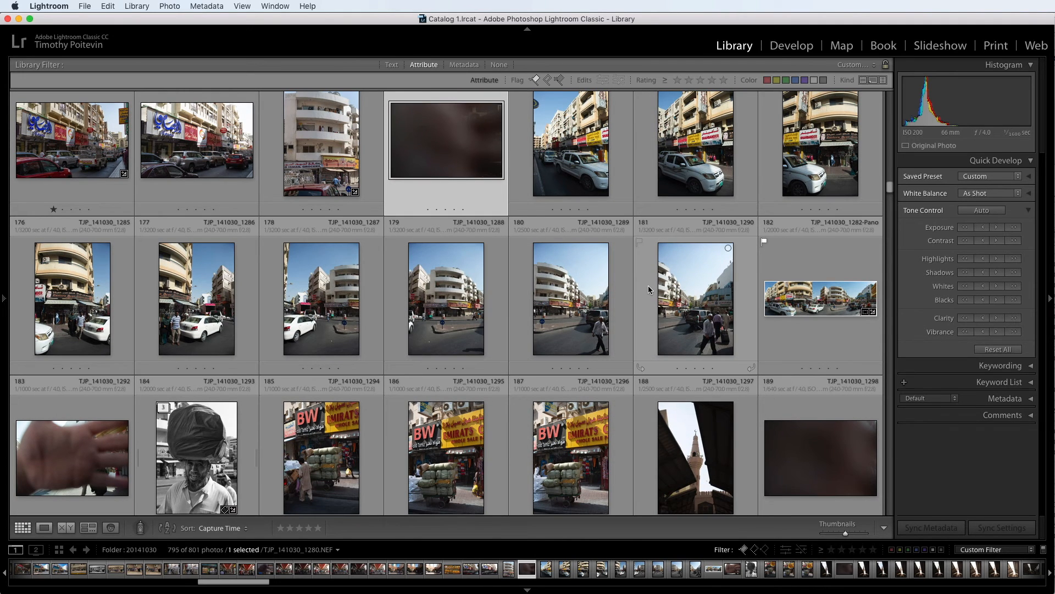
mouse_move(91, 468)
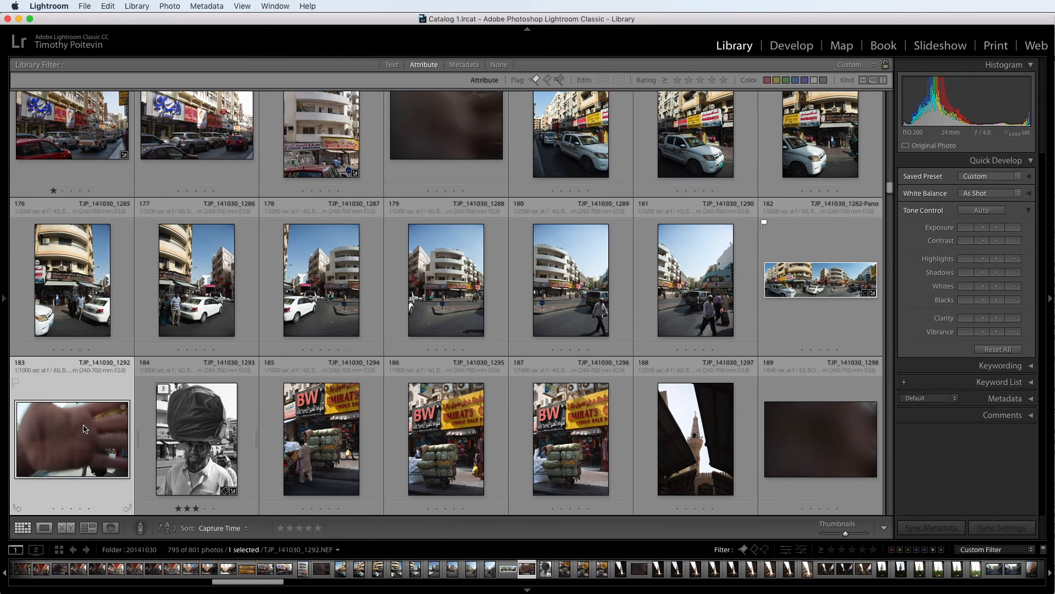
mouse_move(84, 429)
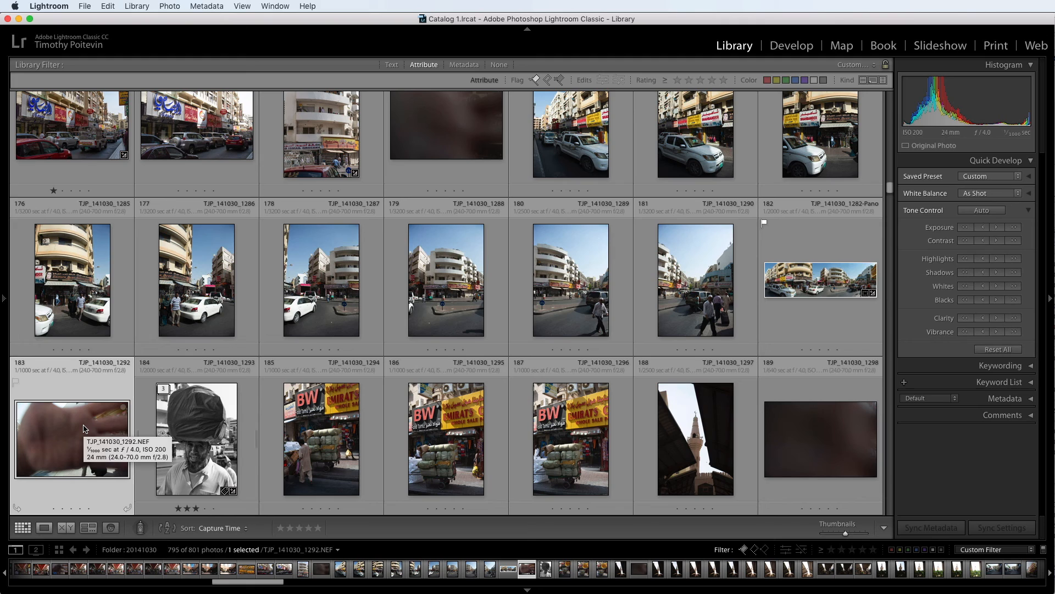
mouse_move(938, 425)
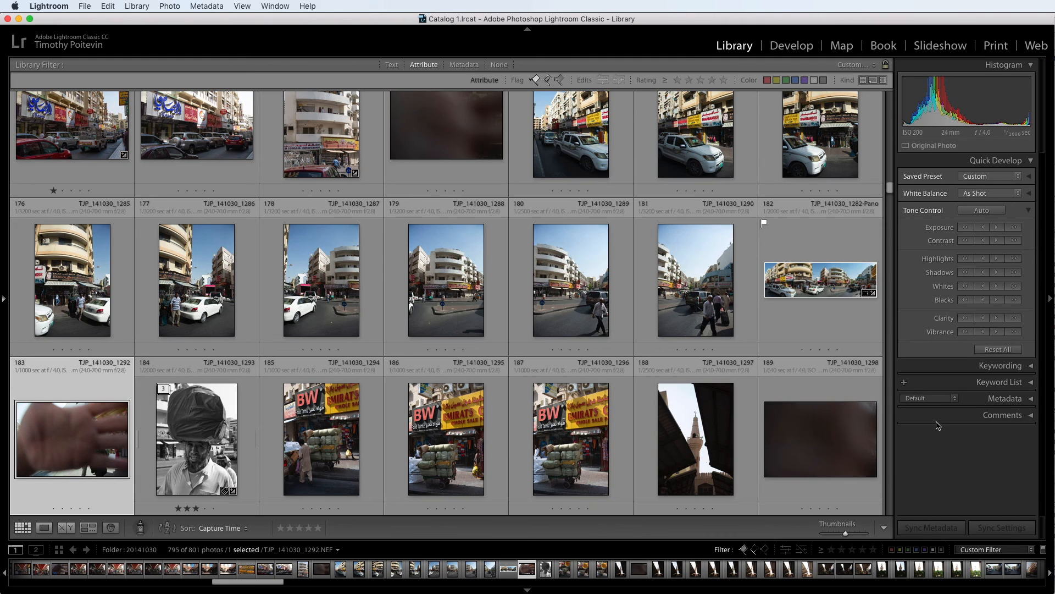
mouse_move(938, 441)
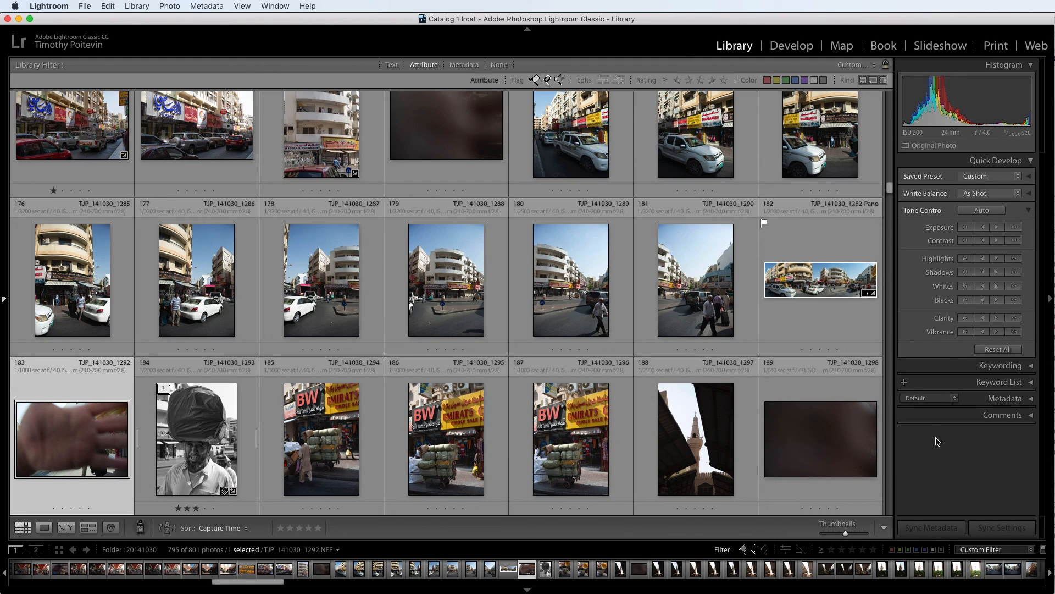